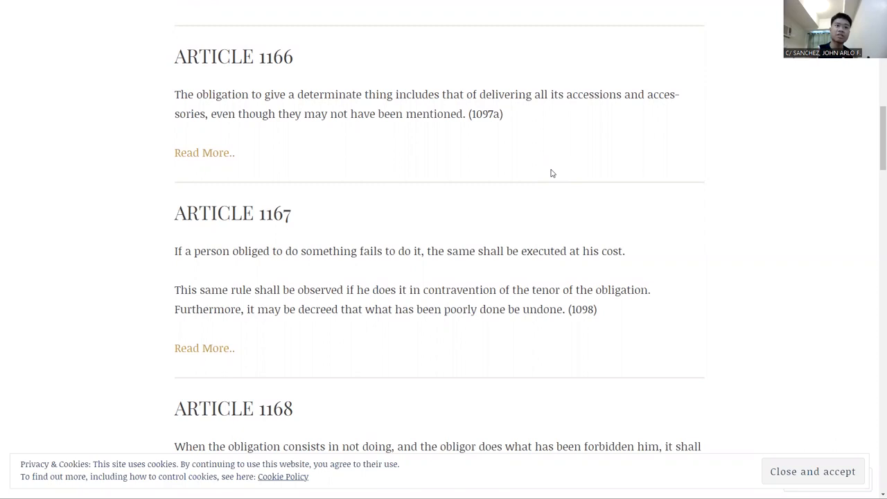
mouse_move(466, 84)
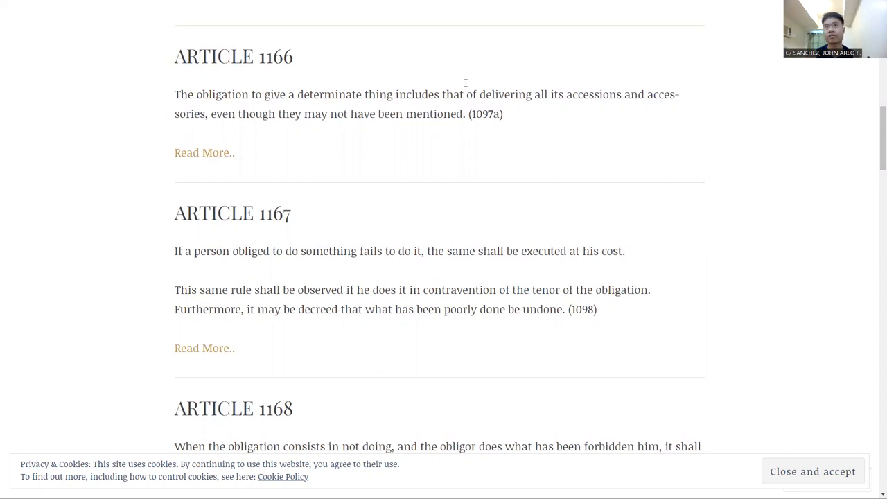
scroll("down", 3)
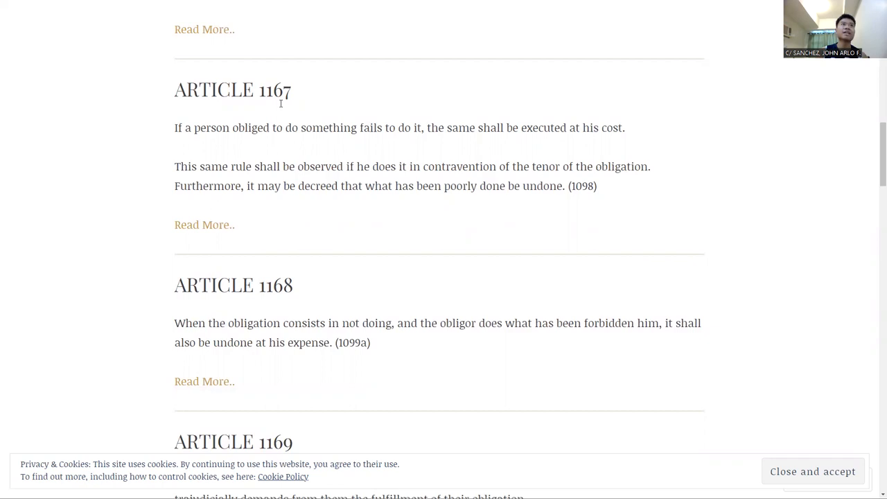
mouse_move(513, 277)
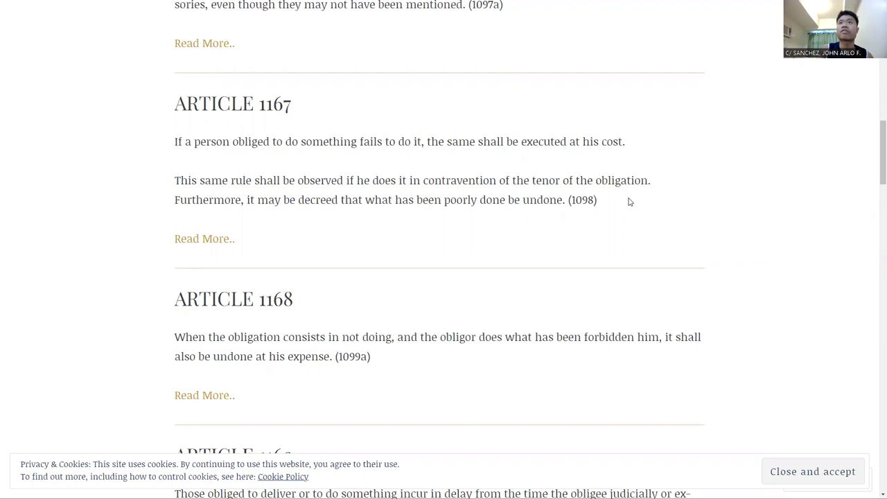
mouse_move(484, 194)
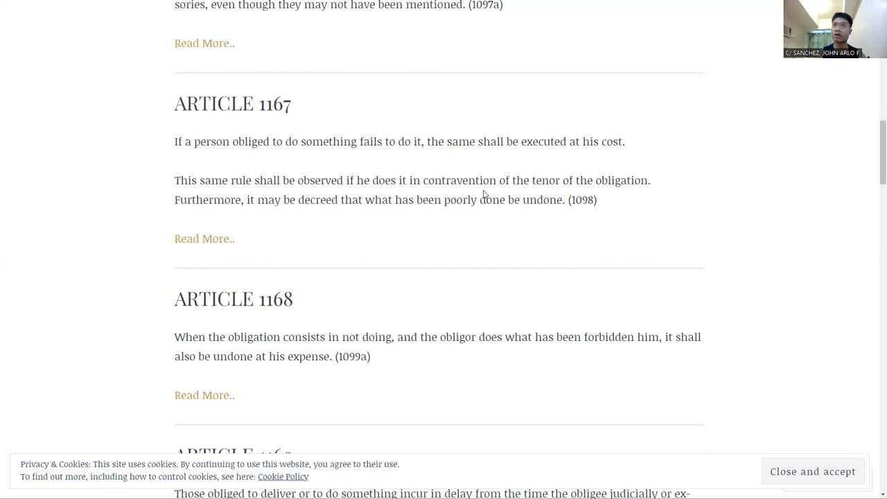
scroll("down", 3)
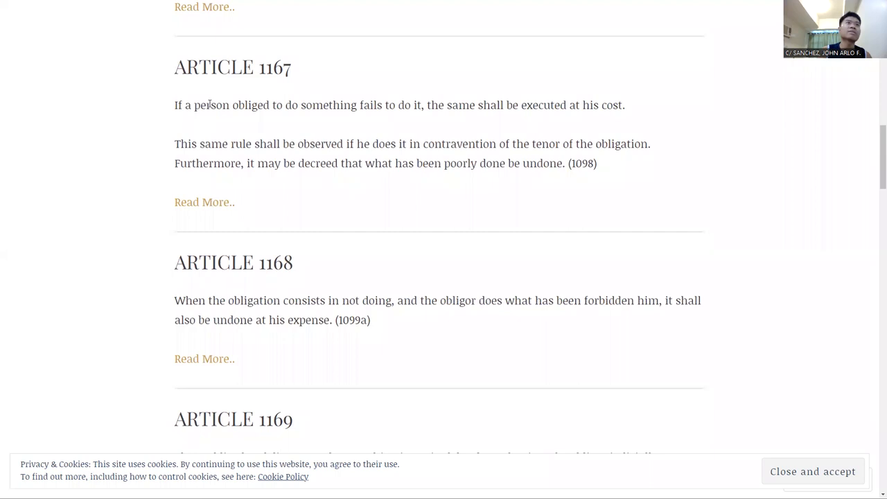
scroll("up", 3)
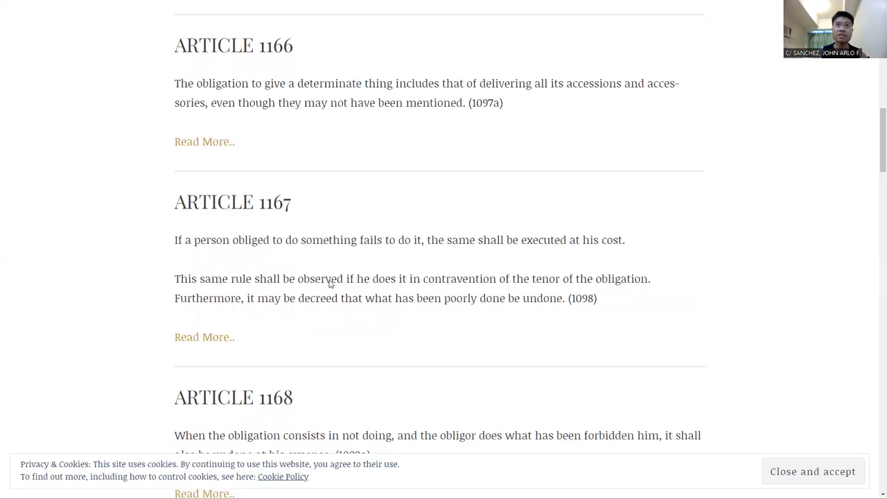
scroll("down", 3)
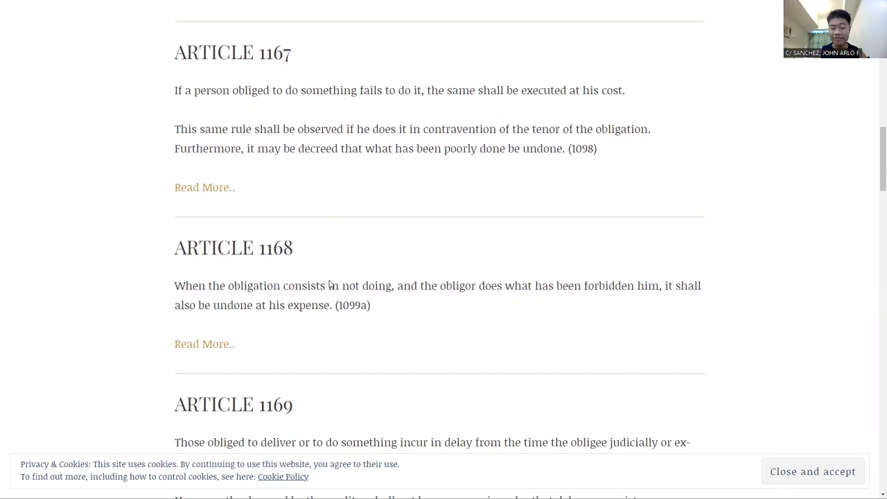
scroll("down", 3)
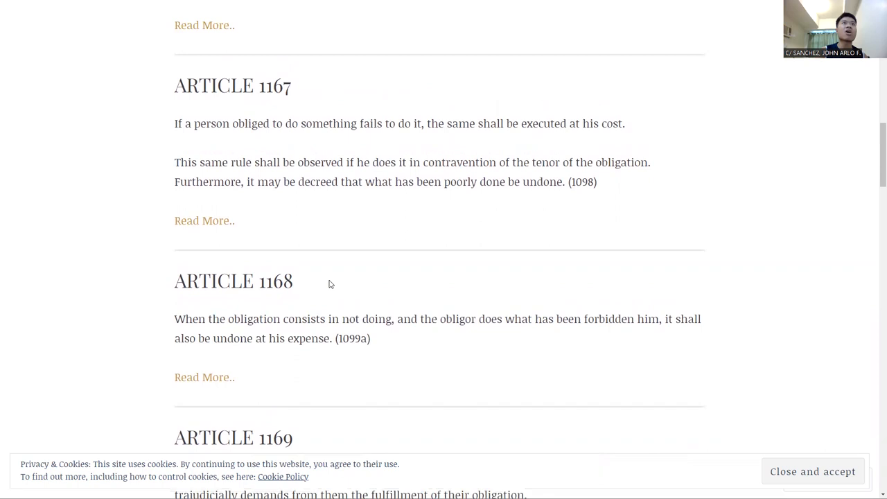